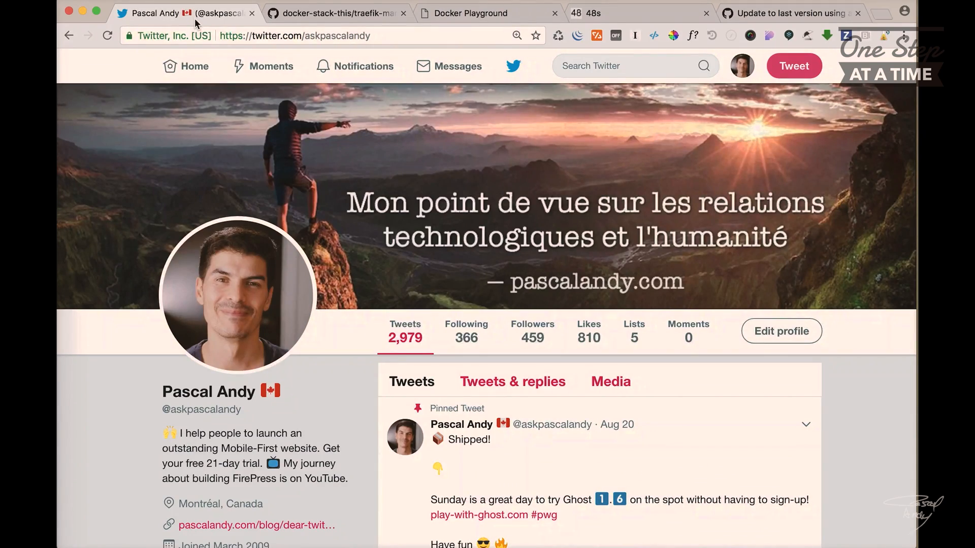
Scroll the traefik-manager README down to its Ready Go! setup commands.
{"action": "left_click", "coordinate": [337, 13]}
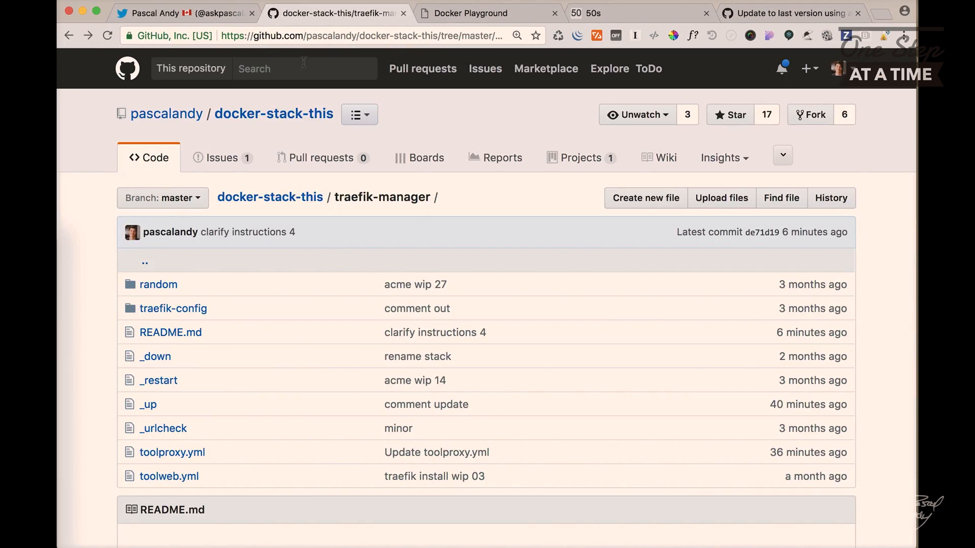
{"action": "scroll", "scroll_direction": "down", "scroll_amount": 3}
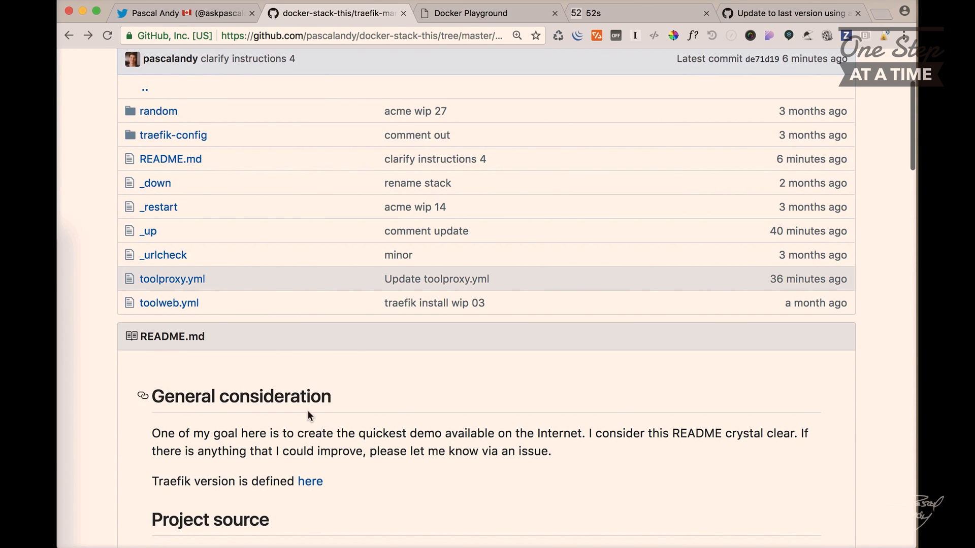
{"action": "scroll", "scroll_direction": "down", "scroll_amount": 3}
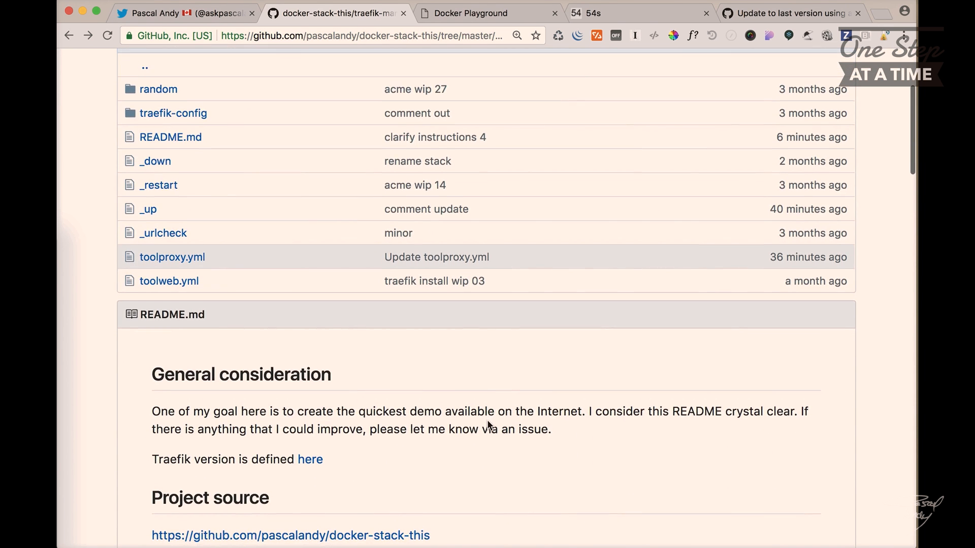
{"action": "scroll", "scroll_direction": "down", "scroll_amount": 3}
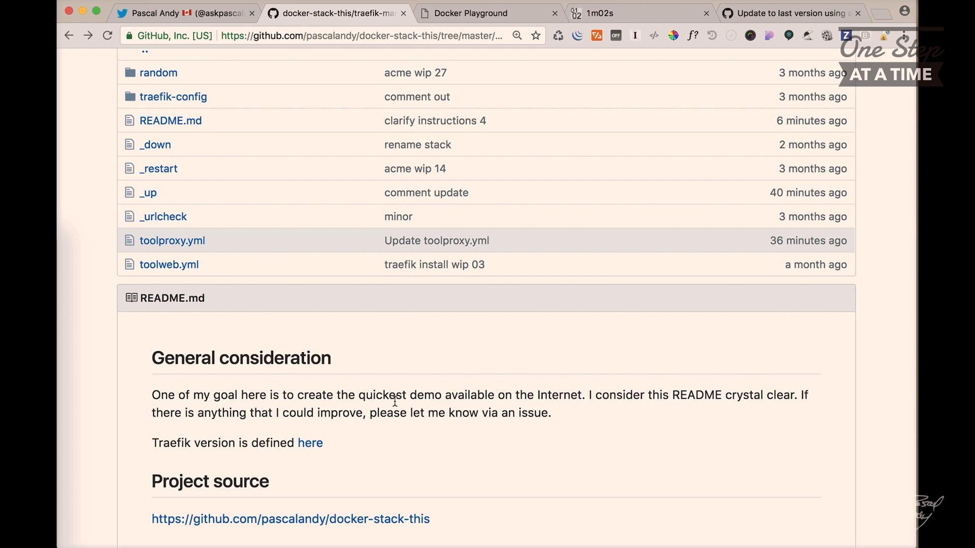
{"action": "scroll", "scroll_direction": "down", "scroll_amount": 3}
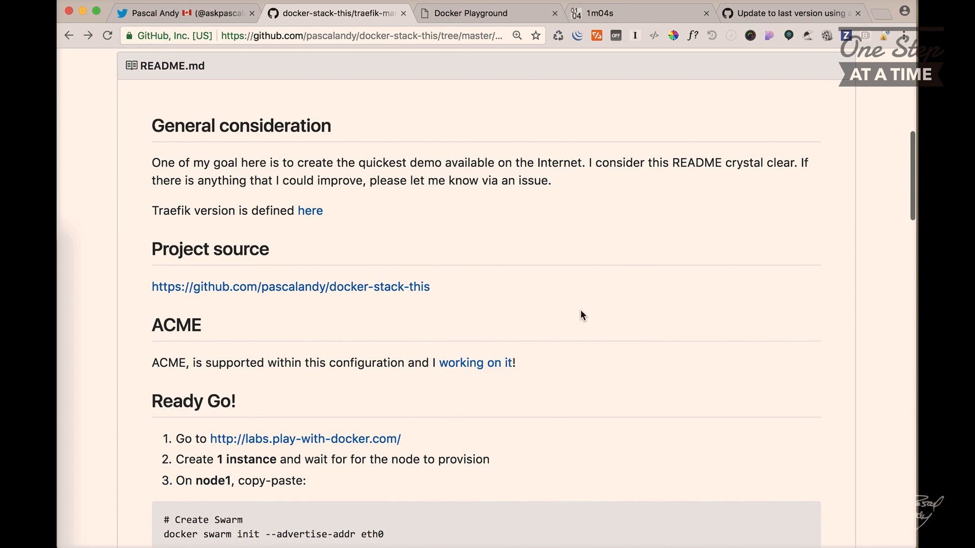
{"action": "scroll", "scroll_direction": "down", "scroll_amount": 3}
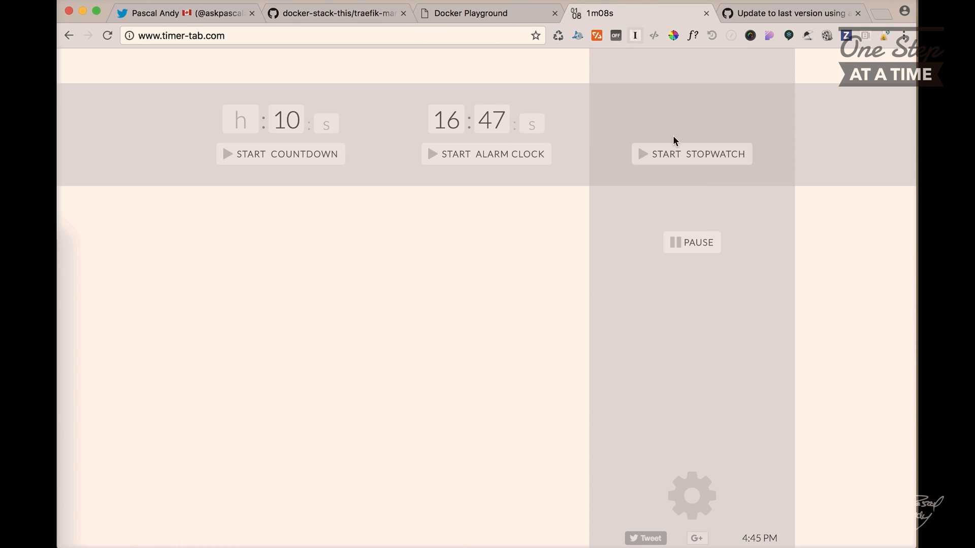
Add a new node1 instance in the playground and copy the swarm setup commands.
{"action": "left_click", "coordinate": [336, 13]}
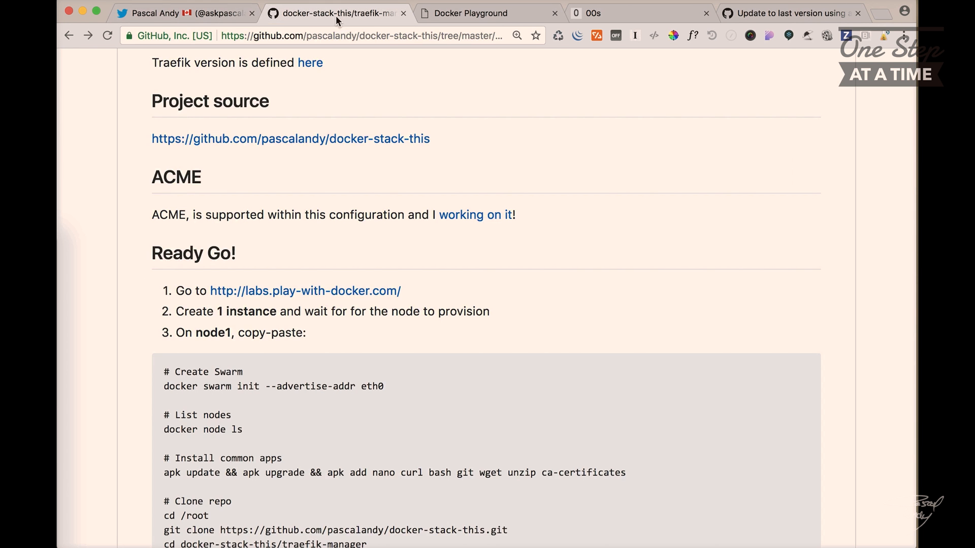
{"action": "left_click", "coordinate": [489, 13]}
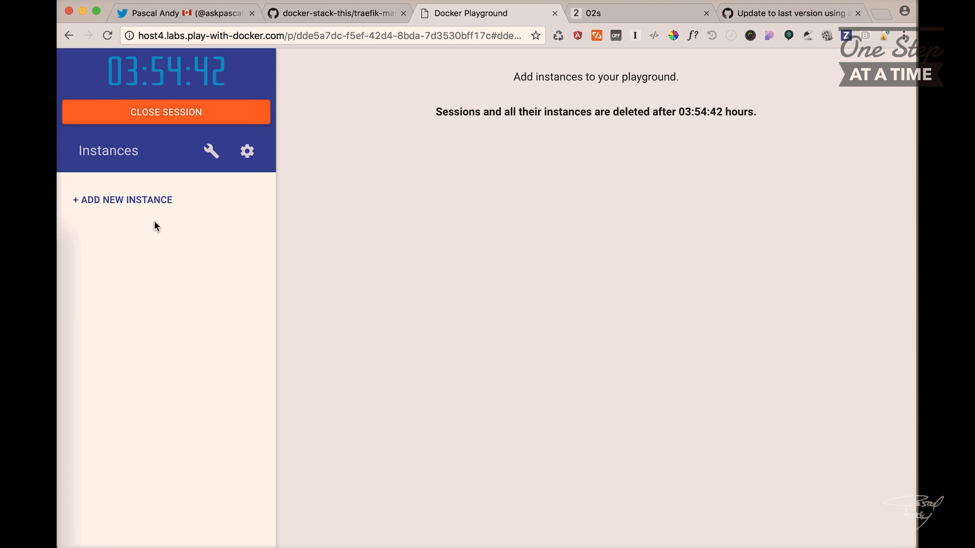
{"action": "left_click", "coordinate": [334, 13]}
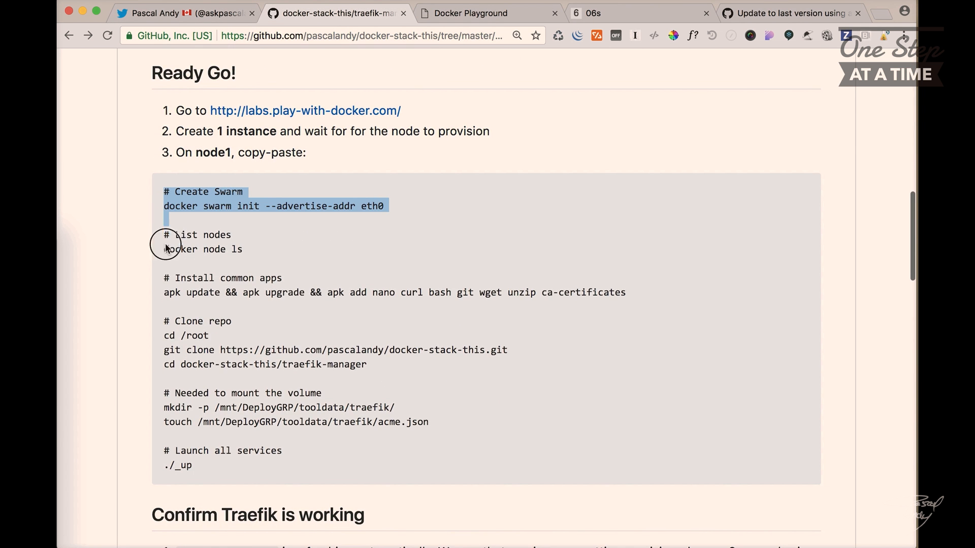
{"action": "left_click", "coordinate": [485, 14]}
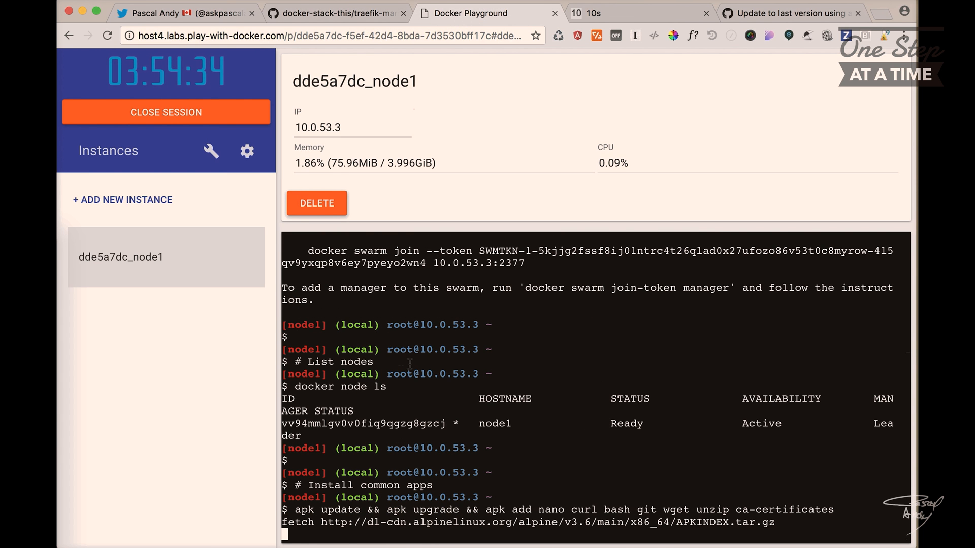
Copy the docker service ls command from the README and return to the node1 terminal.
{"action": "left_click", "coordinate": [335, 13]}
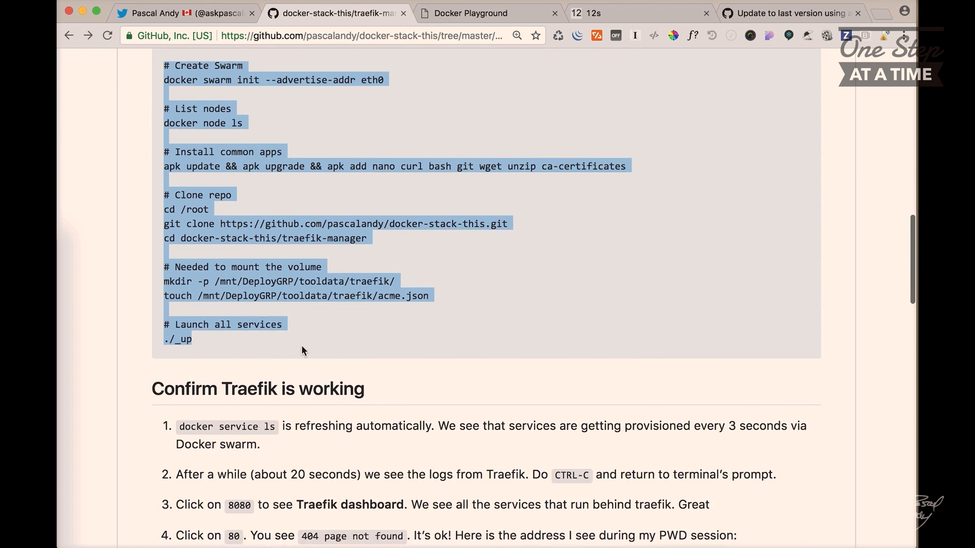
{"action": "scroll", "scroll_direction": "down", "scroll_amount": 3}
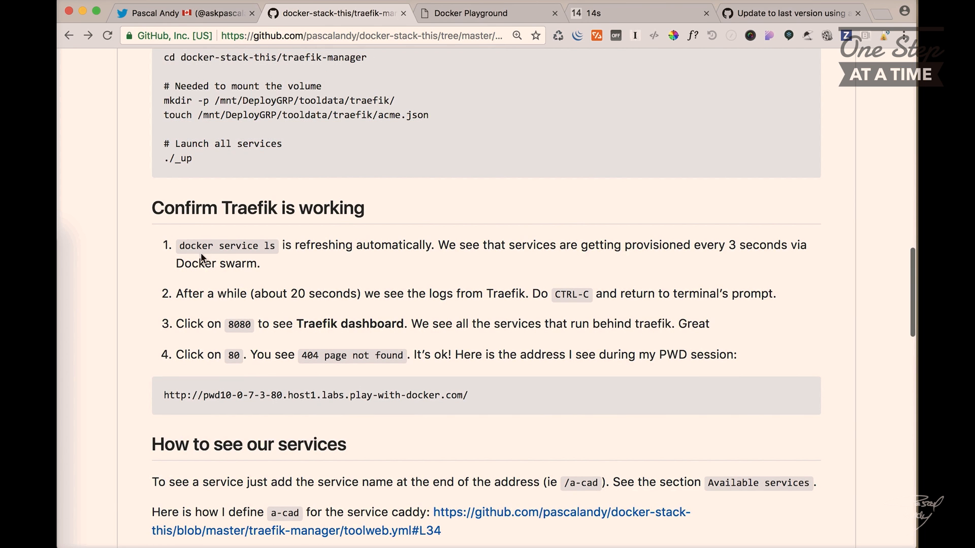
{"action": "double_click", "coordinate": [227, 245]}
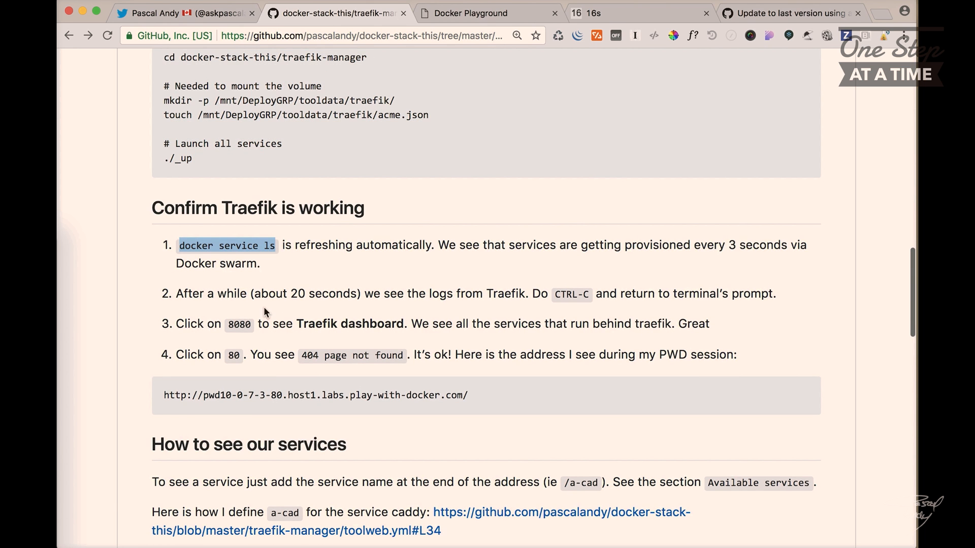
{"action": "mouse_move", "coordinate": [303, 318]}
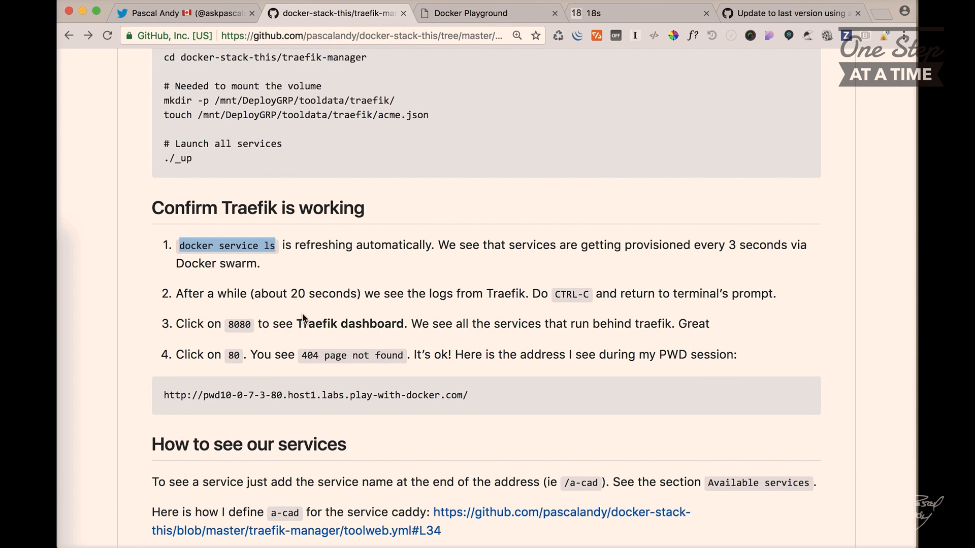
{"action": "scroll", "scroll_direction": "down", "scroll_amount": 3}
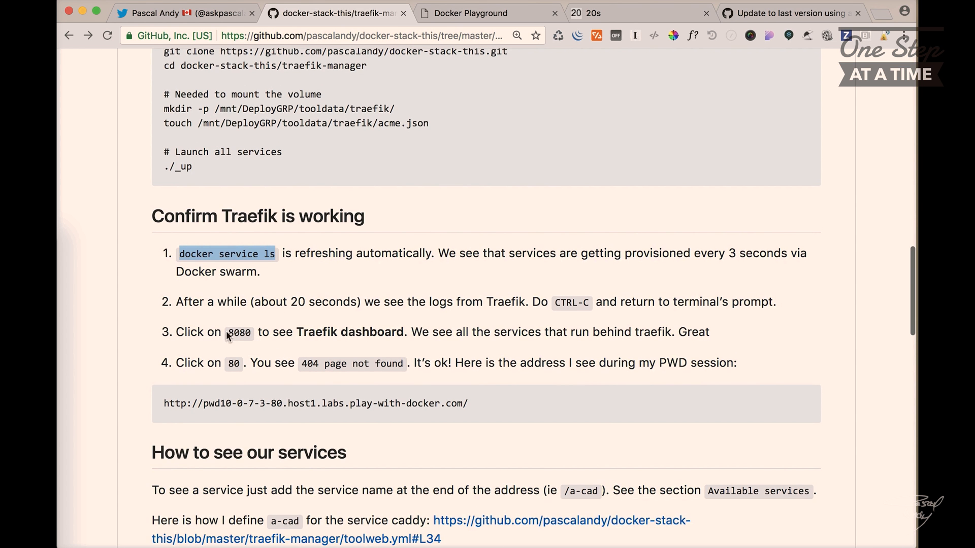
{"action": "left_click", "coordinate": [488, 14]}
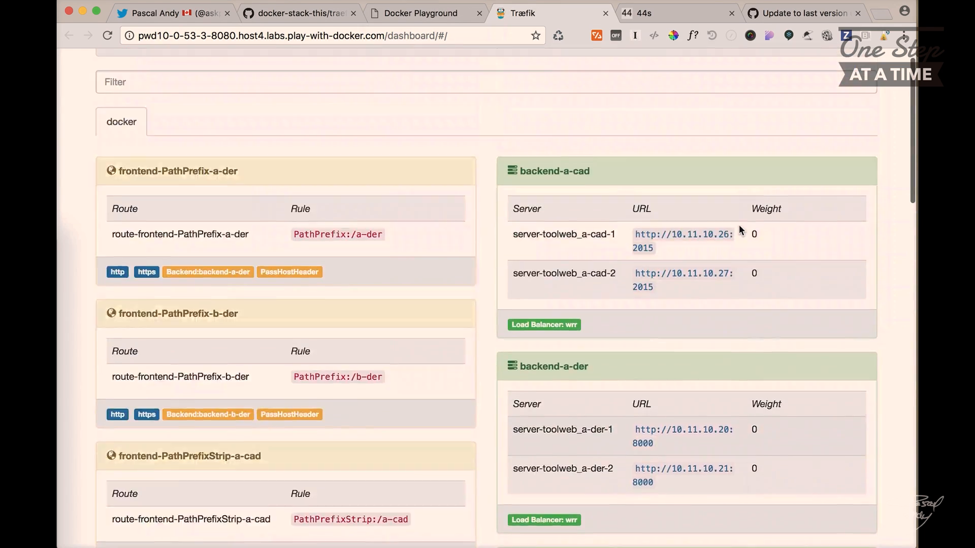
Return to the node1 terminal showing the Traefik container logs.
{"action": "left_click", "coordinate": [422, 12]}
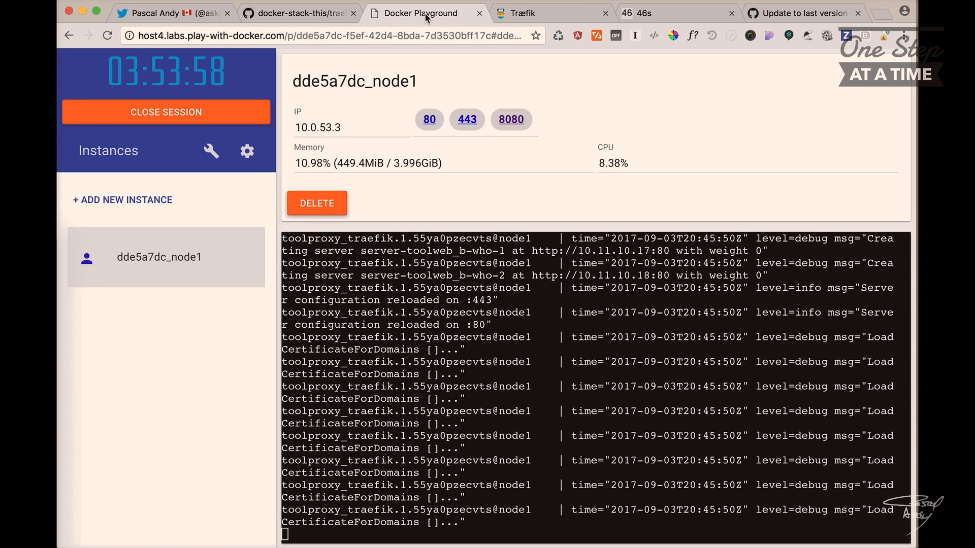
Open node1's port 80 web address in a new tab.
{"action": "left_click", "coordinate": [298, 12]}
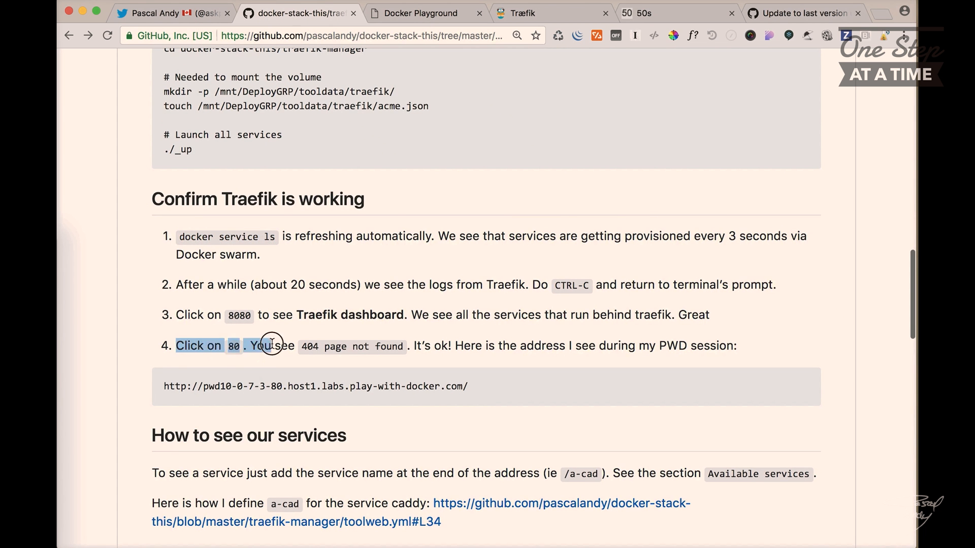
{"action": "left_click", "coordinate": [427, 12]}
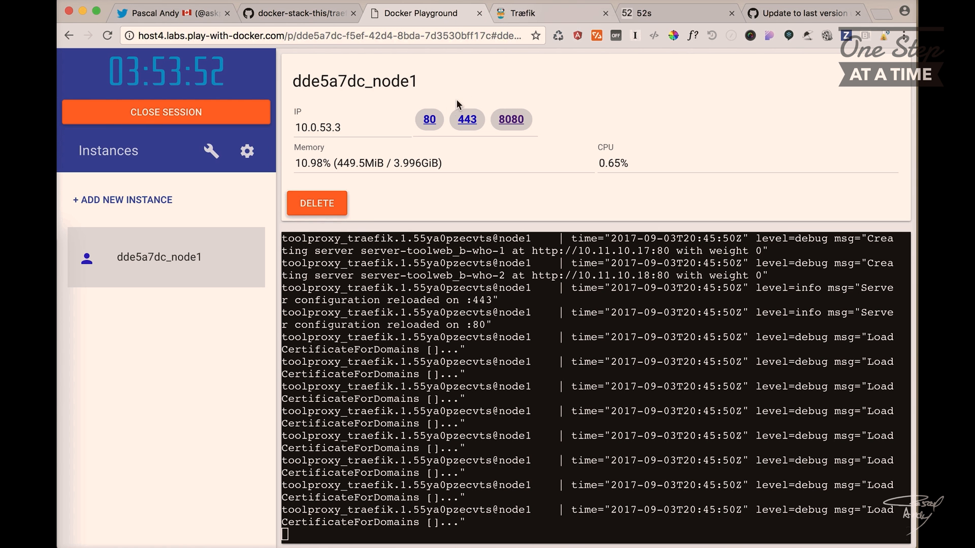
{"action": "left_click", "coordinate": [270, 14]}
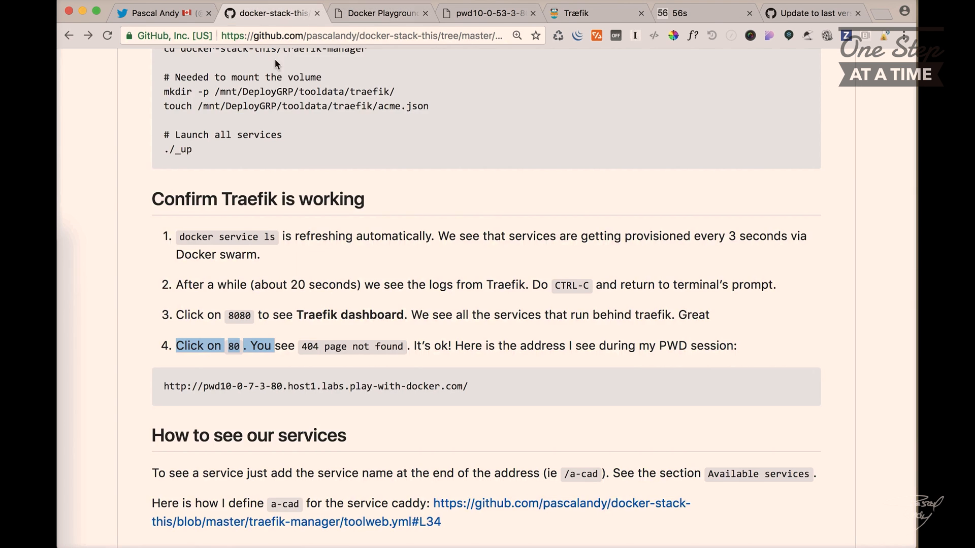
Read the README's 'How to see our services' section, highlighting the instance b line.
{"action": "scroll", "scroll_direction": "down", "scroll_amount": 3}
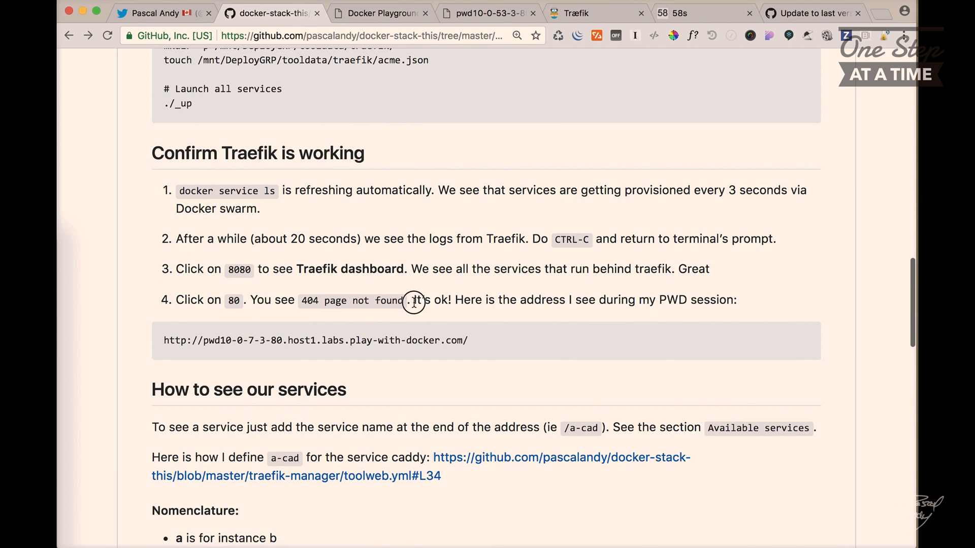
{"action": "scroll", "scroll_direction": "down", "scroll_amount": 3}
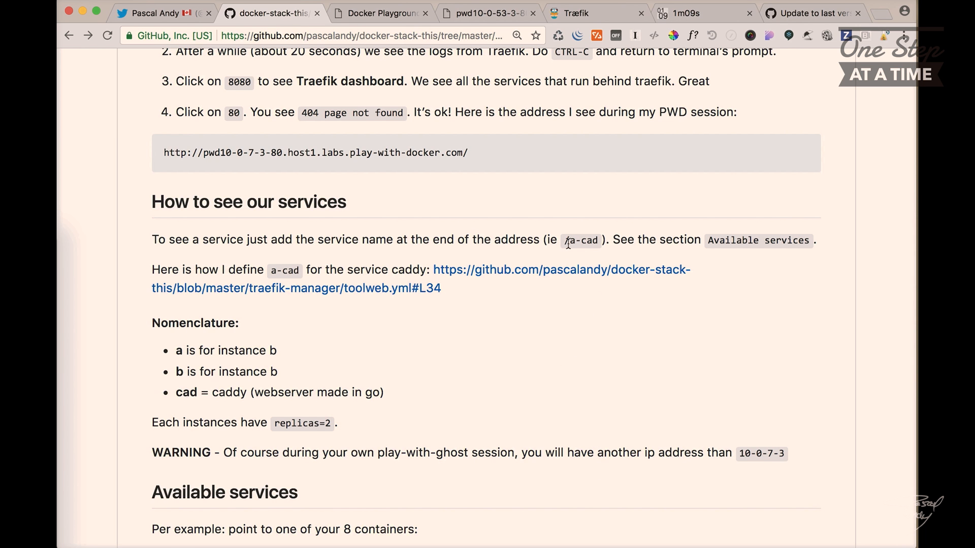
{"action": "scroll", "scroll_direction": "down", "scroll_amount": 3}
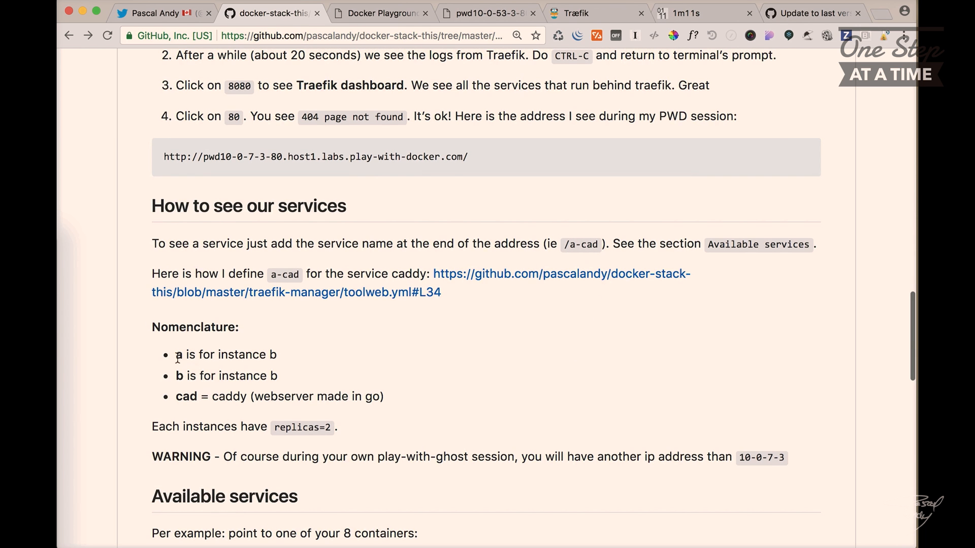
{"action": "left_click_drag", "start_coordinate": [175, 376], "coordinate": [268, 376]}
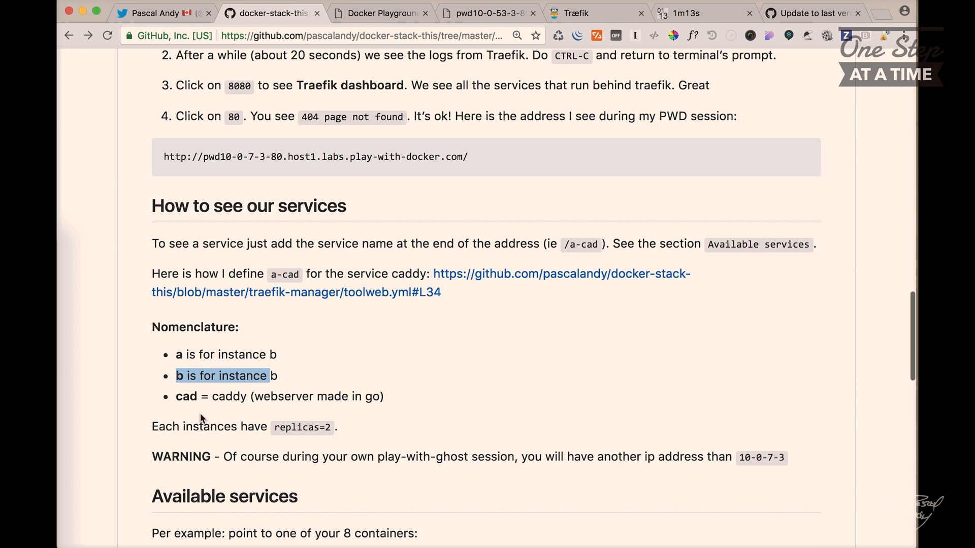
Load /a-cad to see the Caddy page, then switch the path to /a-who.
{"action": "scroll", "scroll_direction": "down", "scroll_amount": 3}
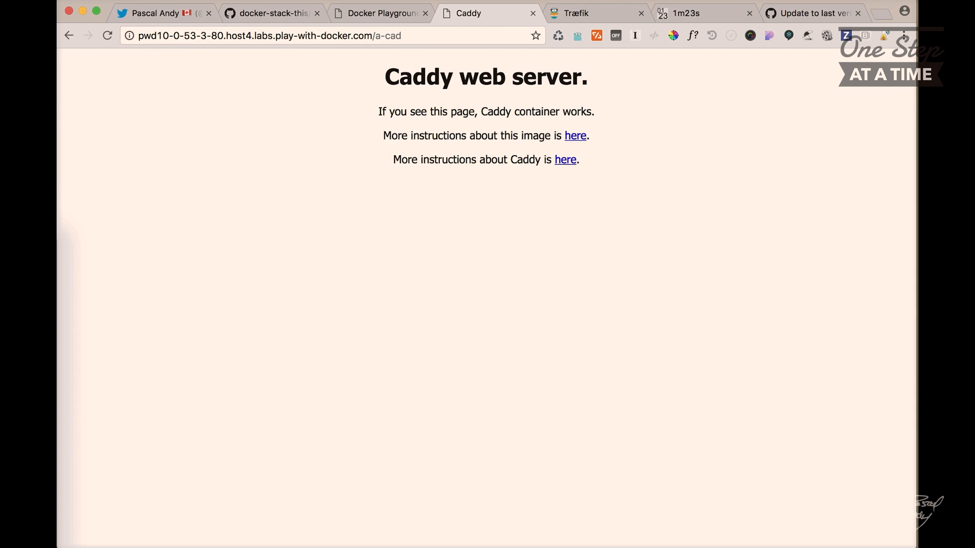
{"action": "double_click", "coordinate": [392, 36]}
{"action": "type", "text": "who"}
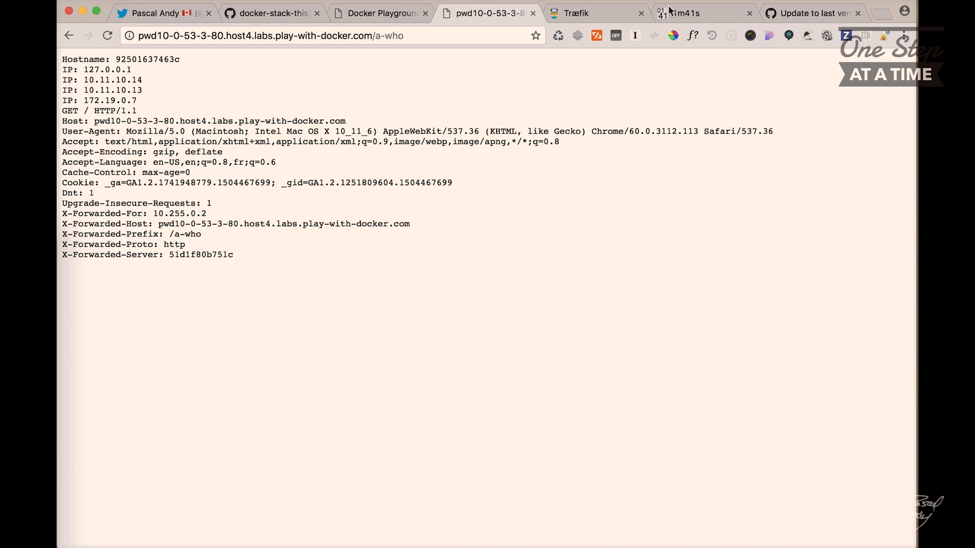
Check the stopwatch, then highlight the README's General consideration paragraph on GitHub.
{"action": "left_click", "coordinate": [703, 14]}
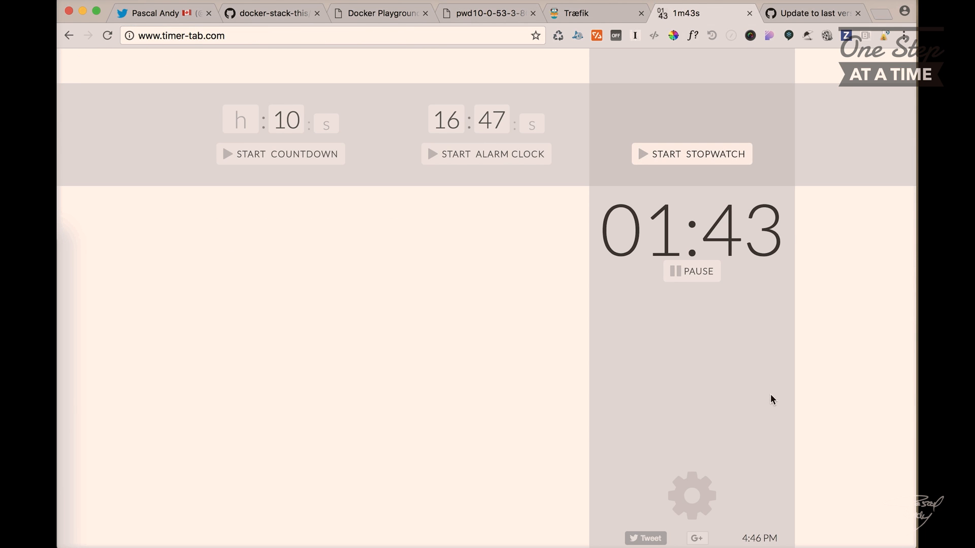
{"action": "mouse_move", "coordinate": [336, 368]}
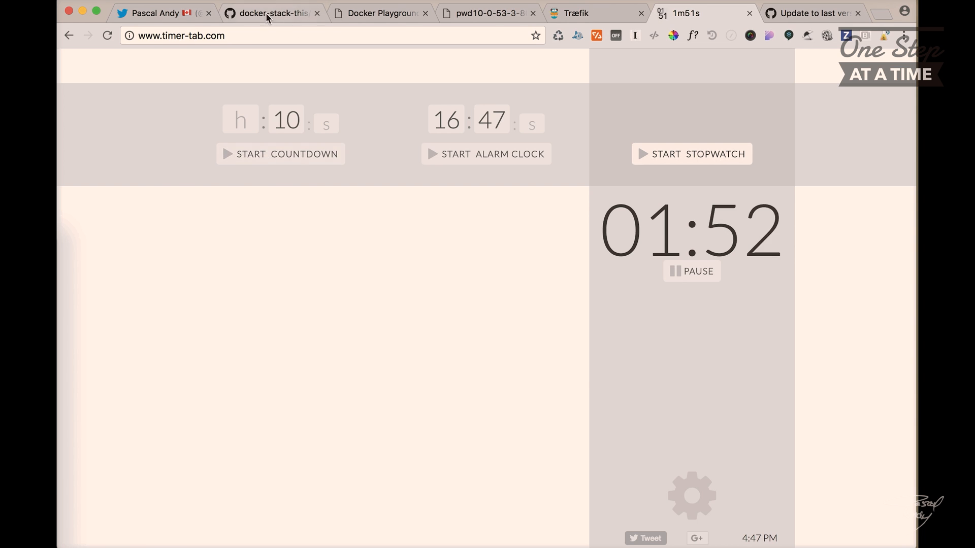
{"action": "left_click", "coordinate": [270, 13]}
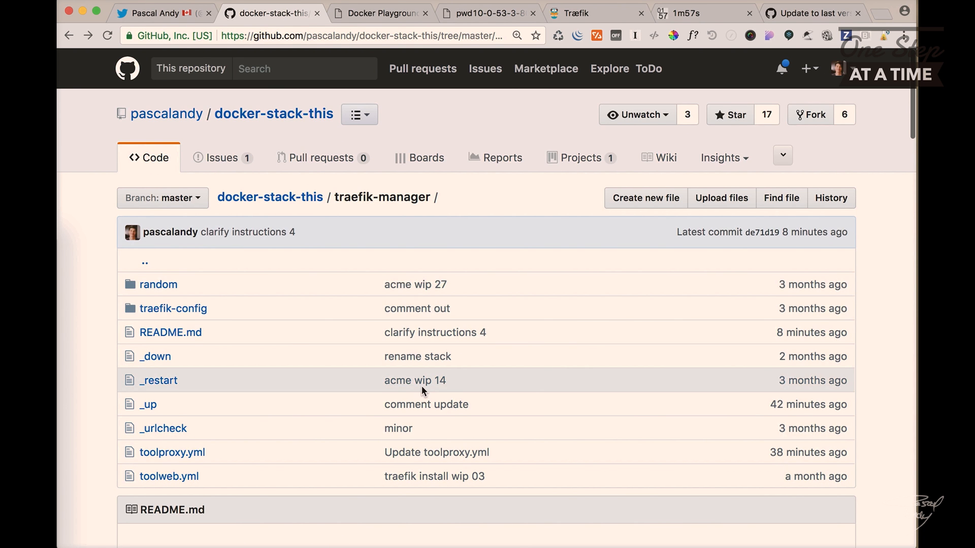
{"action": "mouse_move", "coordinate": [538, 364]}
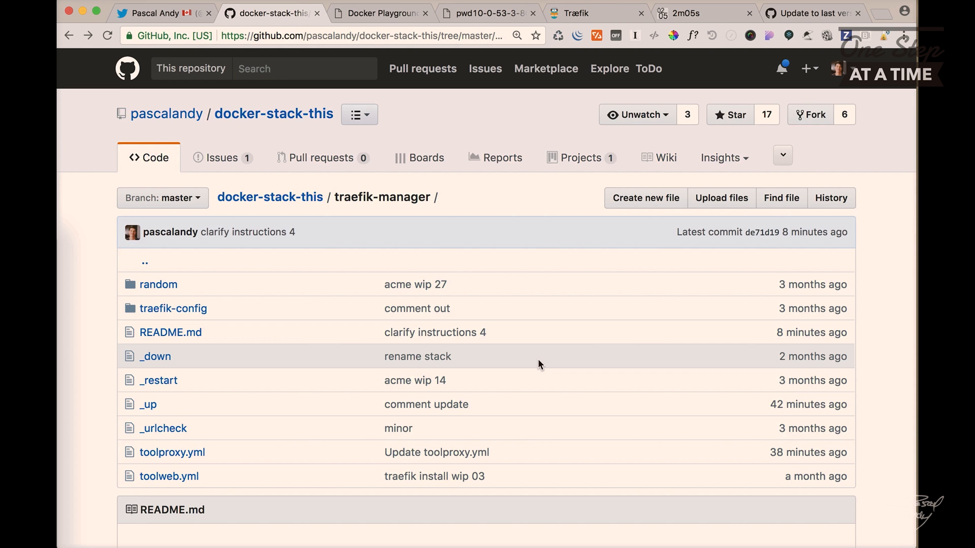
{"action": "scroll", "scroll_direction": "down", "scroll_amount": 3}
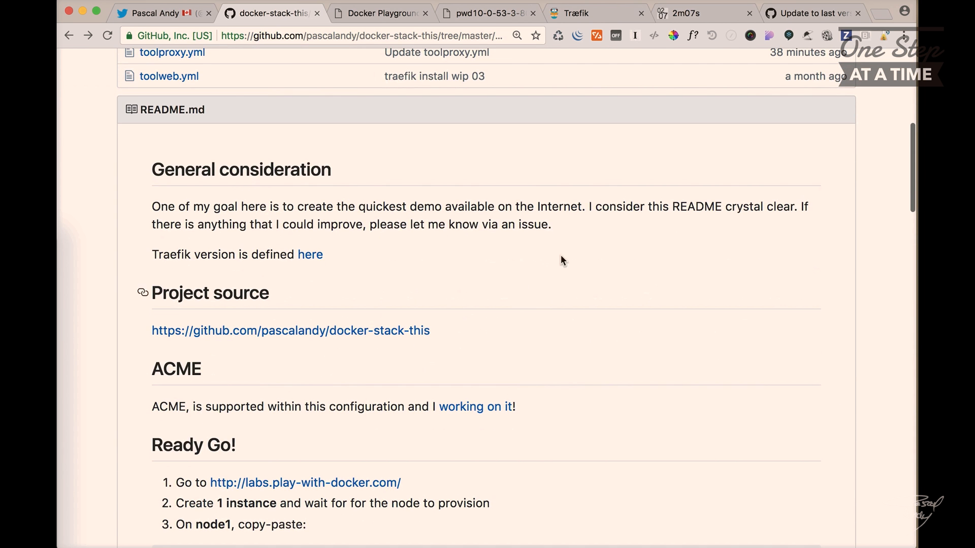
{"action": "left_click_drag", "start_coordinate": [152, 207], "coordinate": [551, 225]}
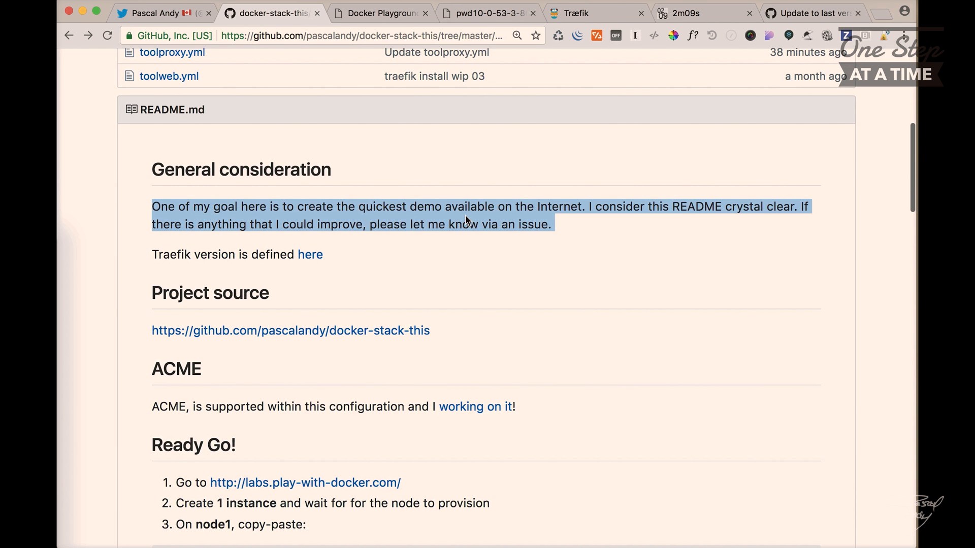